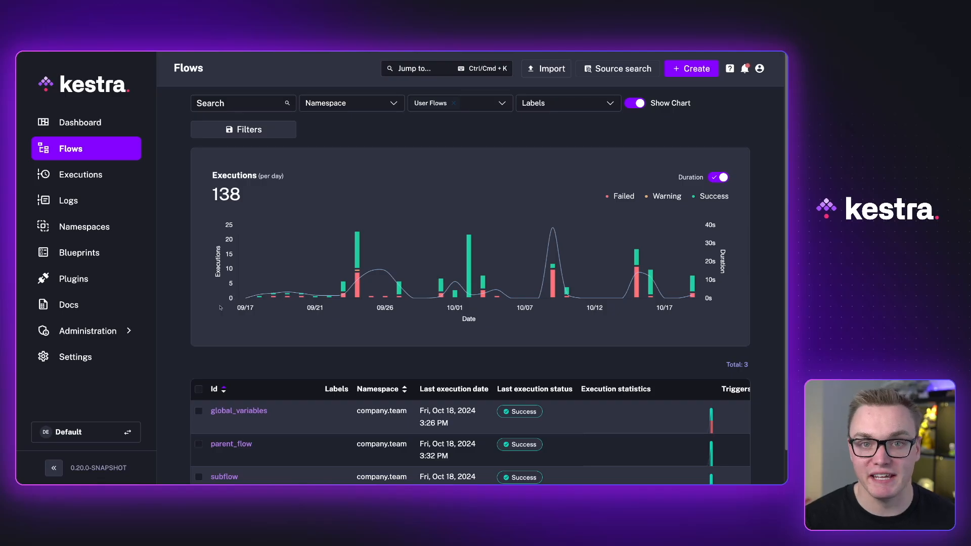
# Show parent_flow's YAML, highlighting the debug variable passed into the subflow task
pyautogui.scroll(-3)
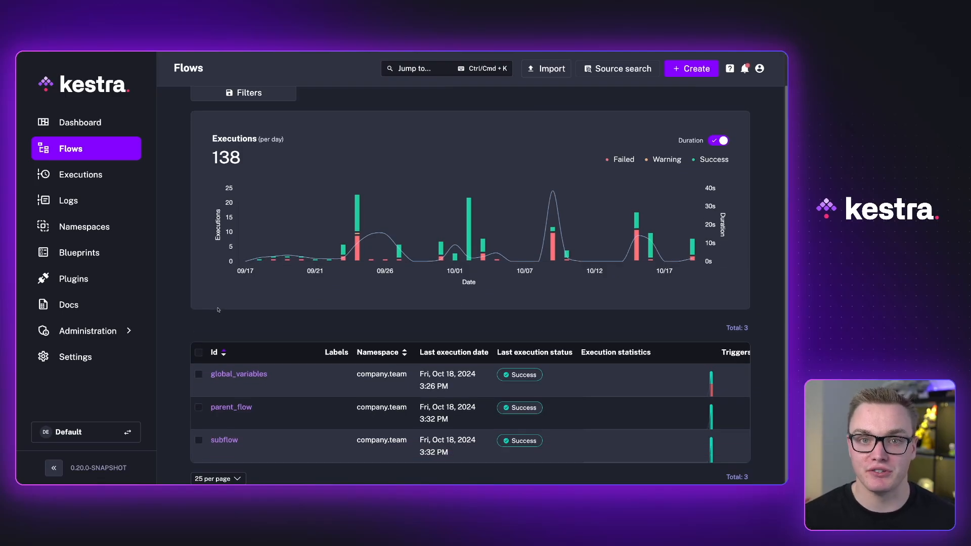
pyautogui.moveTo(231, 300)
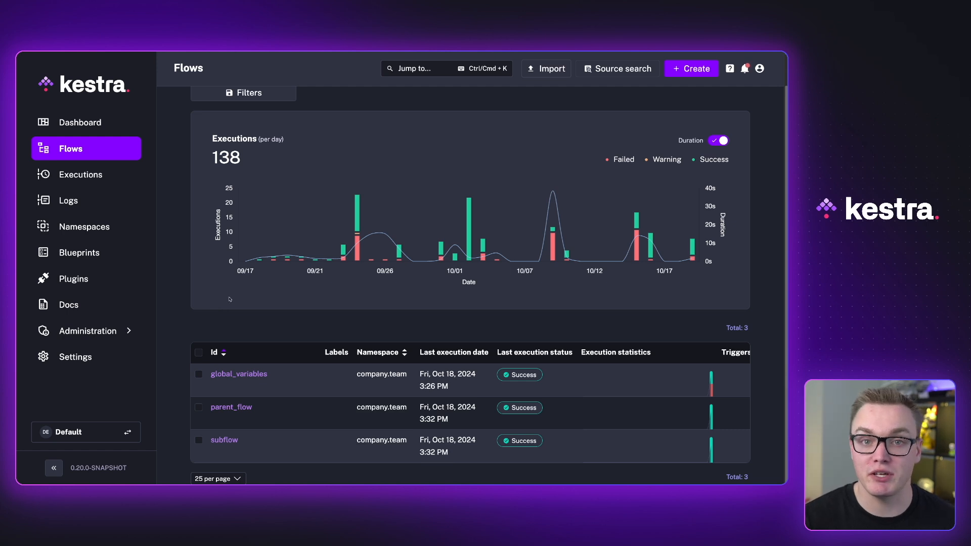
pyautogui.moveTo(228, 304)
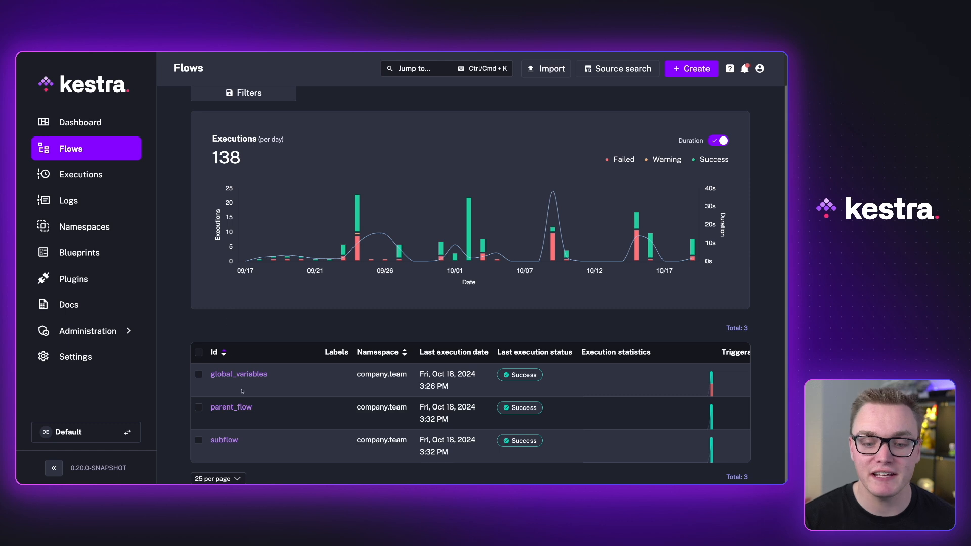
pyautogui.click(231, 407)
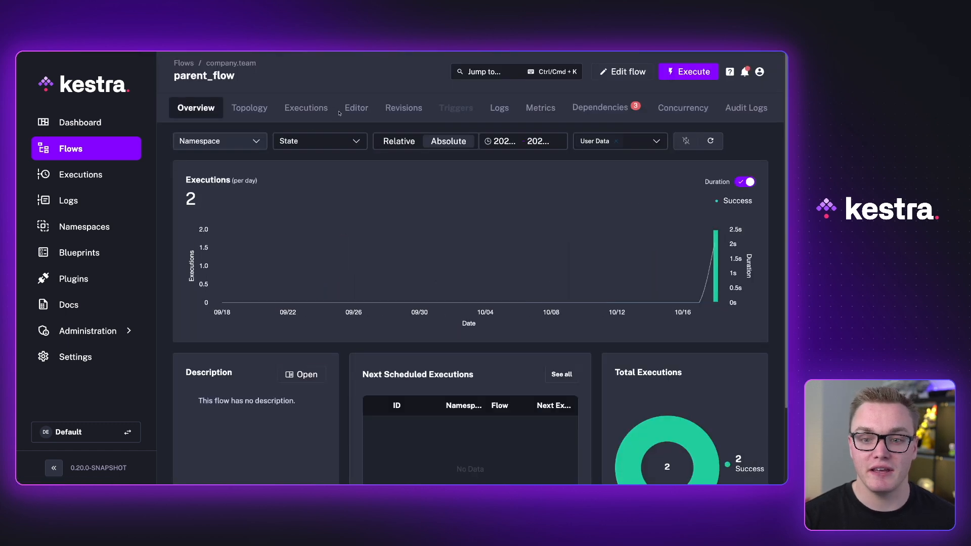
pyautogui.click(356, 107)
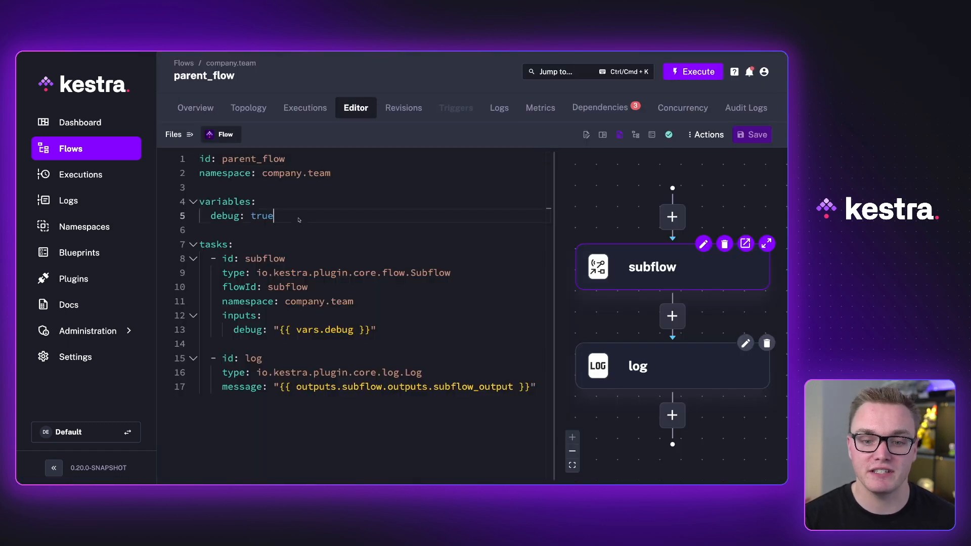
pyautogui.moveTo(222, 258); pyautogui.dragTo(376, 330)
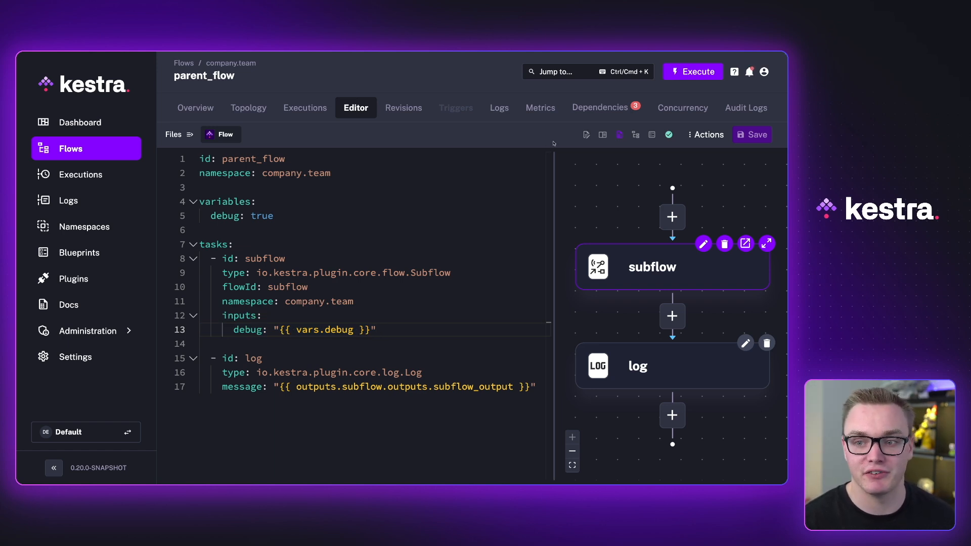
pyautogui.click(600, 107)
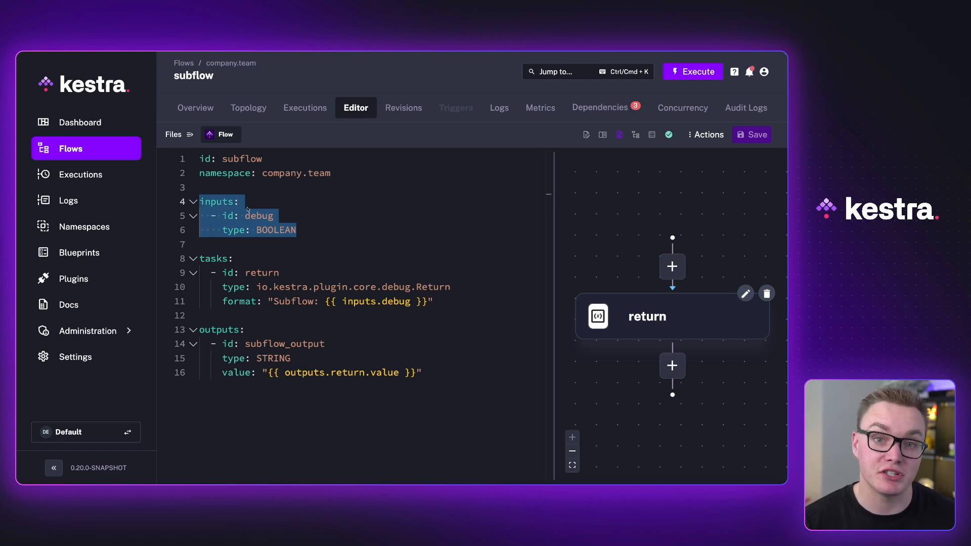
pyautogui.click(321, 301)
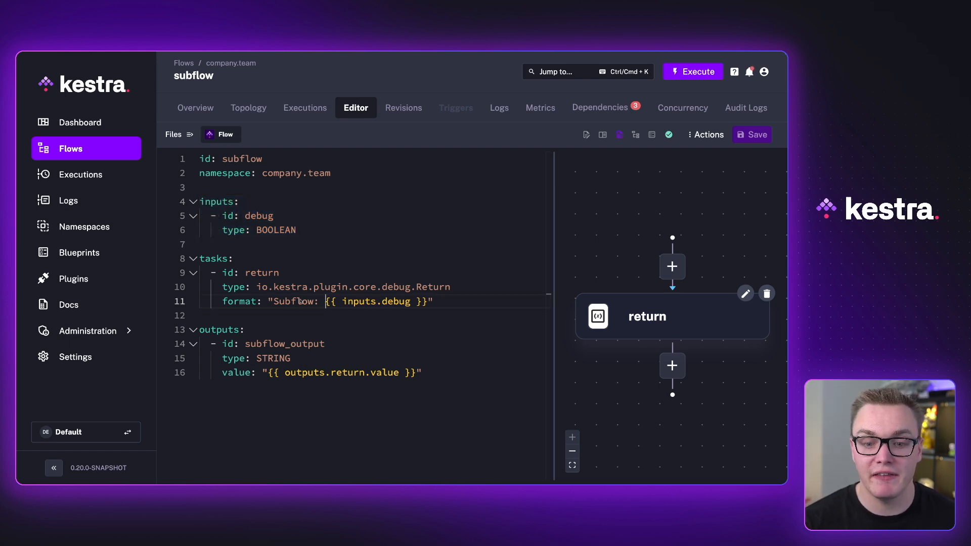
pyautogui.moveTo(268, 301); pyautogui.dragTo(433, 302)
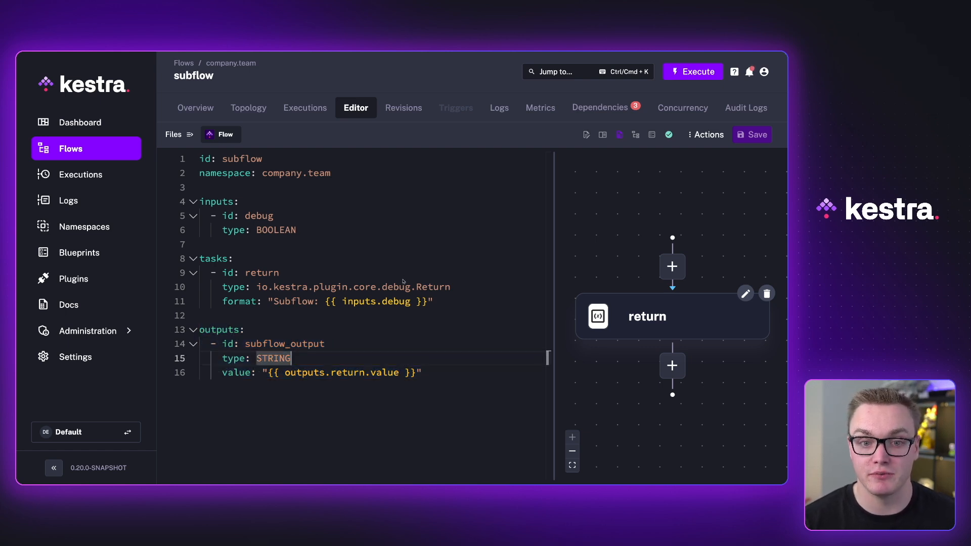
pyautogui.click(600, 107)
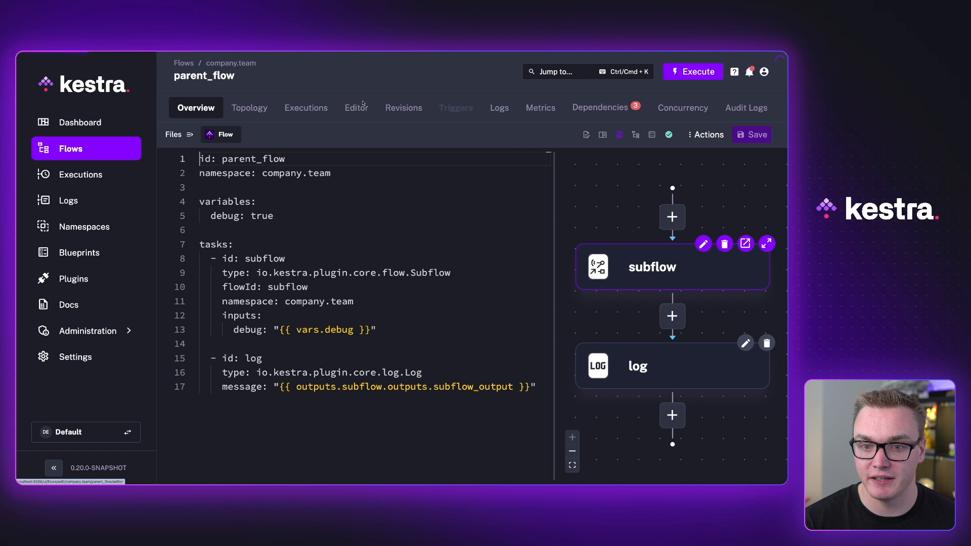
# Leave parent_flow and bring up the kv_store flow's YAML with its set, get and log tasks
pyautogui.click(693, 71)
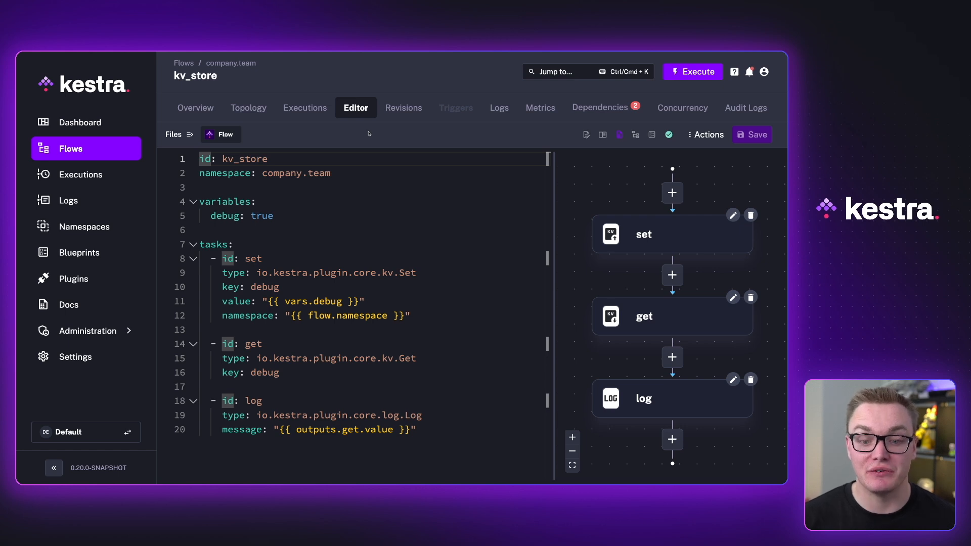
# Highlight the set and get tasks for the debug key, then reach the company.team namespace overview
pyautogui.moveTo(223, 272); pyautogui.dragTo(365, 301)
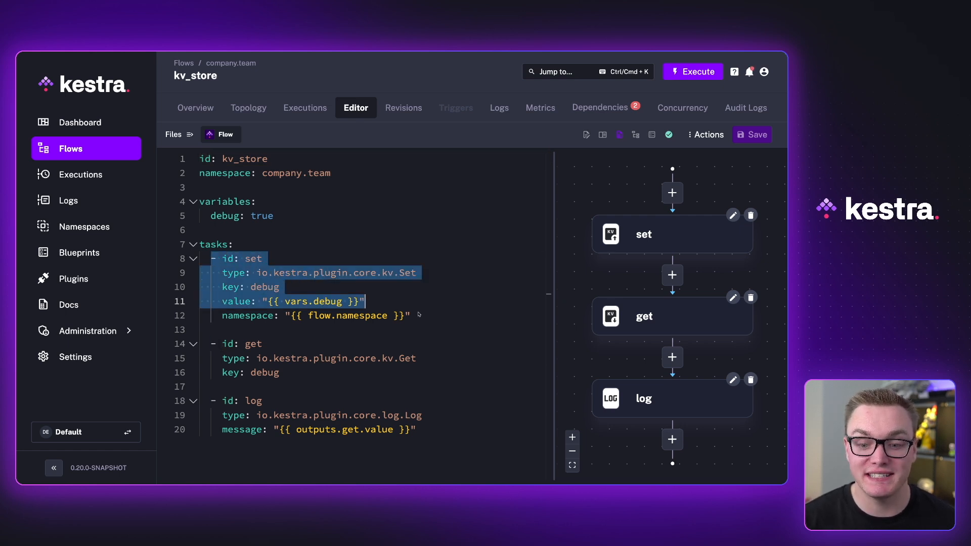
pyautogui.moveTo(367, 301); pyautogui.dragTo(410, 316)
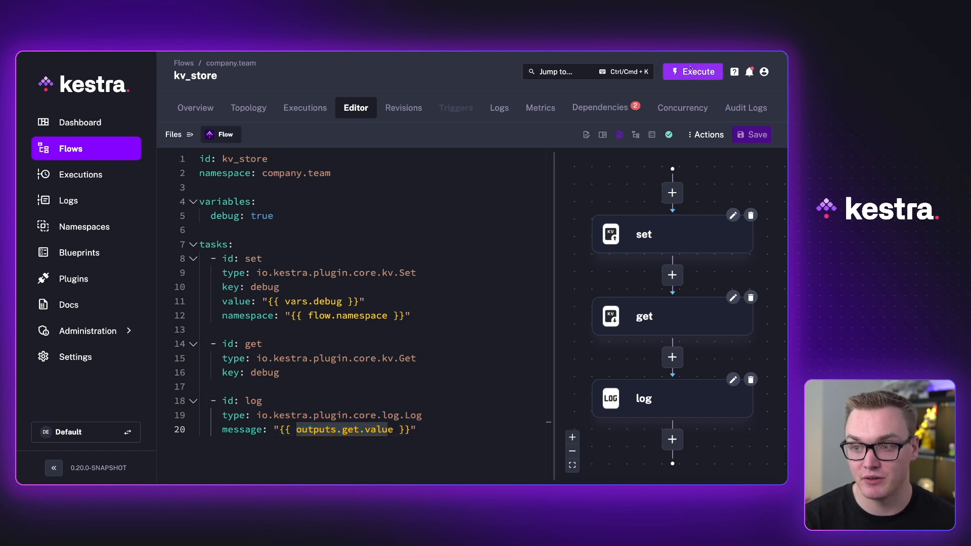
pyautogui.click(693, 71)
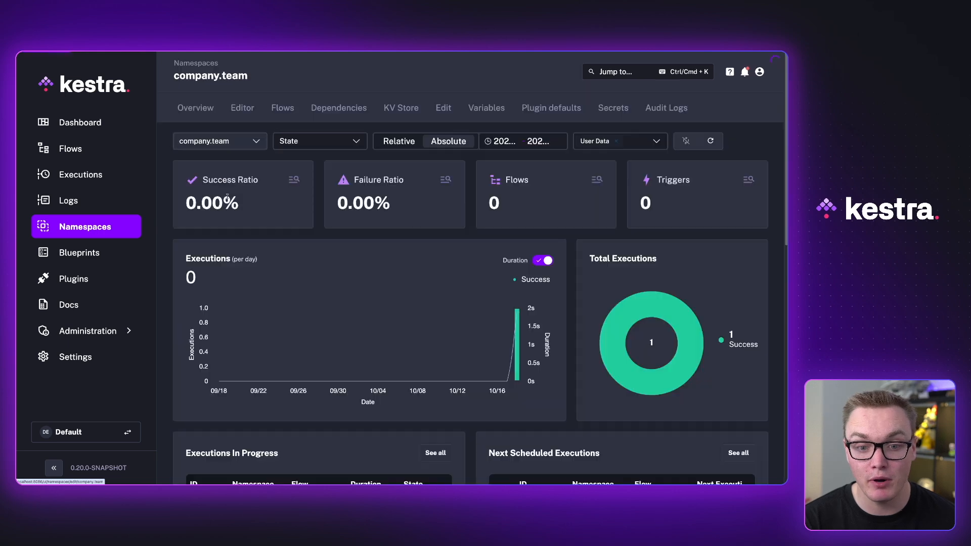
# Show company.team's KV store and edit the debug key, a boolean True with no expiration
pyautogui.click(401, 107)
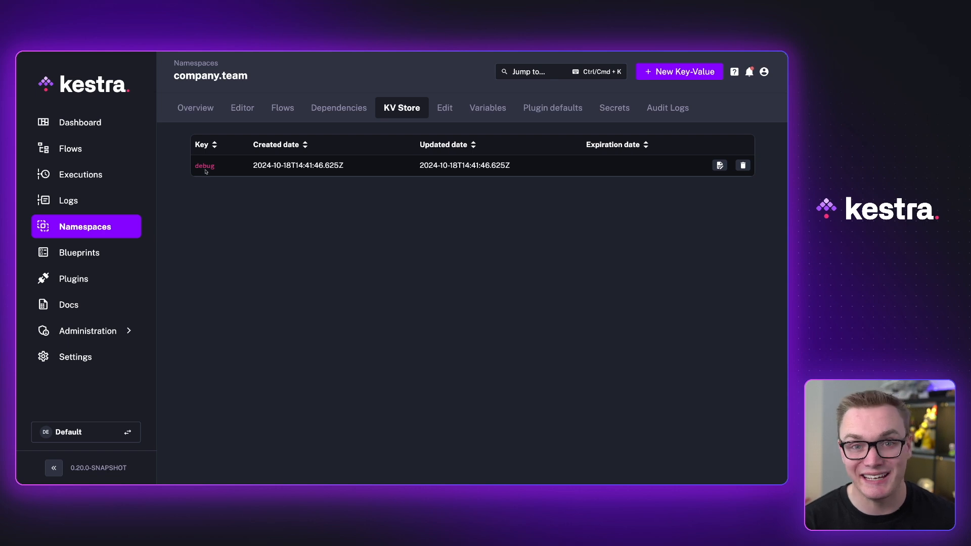
pyautogui.moveTo(340, 222)
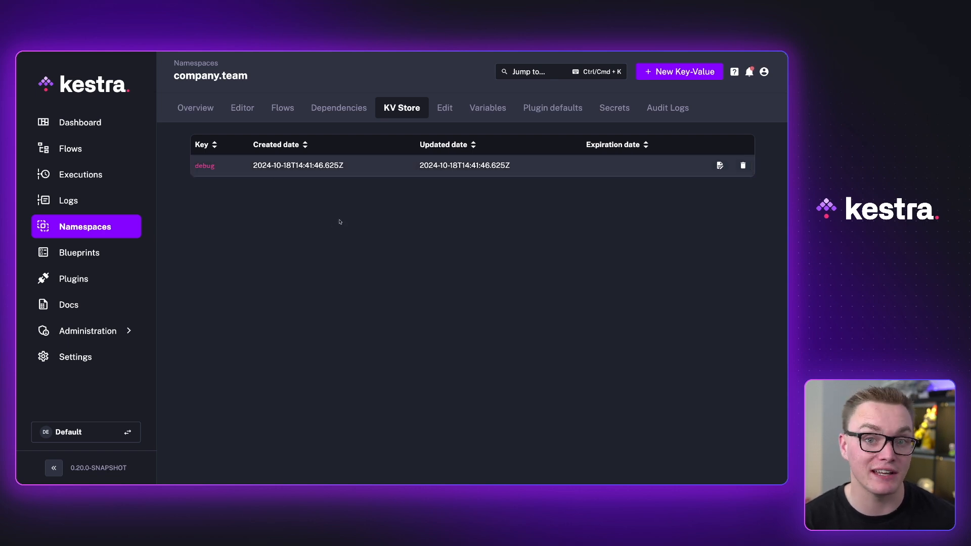
pyautogui.click(720, 166)
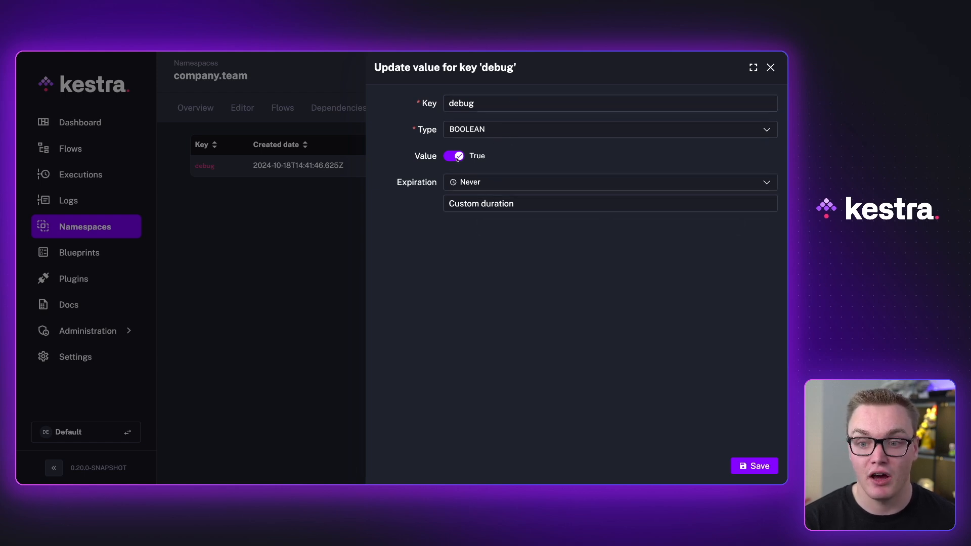
# Toggle the debug KV value back to True, review the value types, then reach the global_variables flow
pyautogui.click(454, 156)
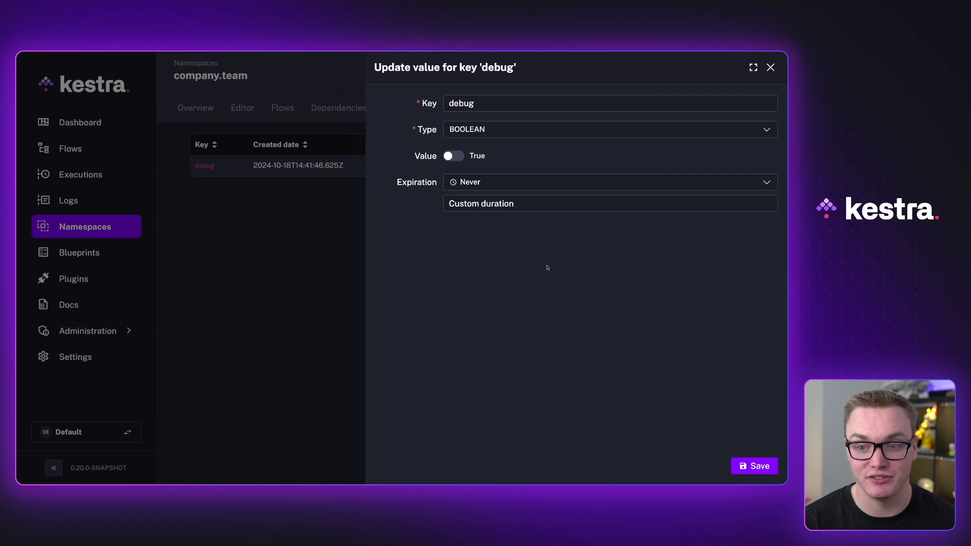
pyautogui.click(755, 465)
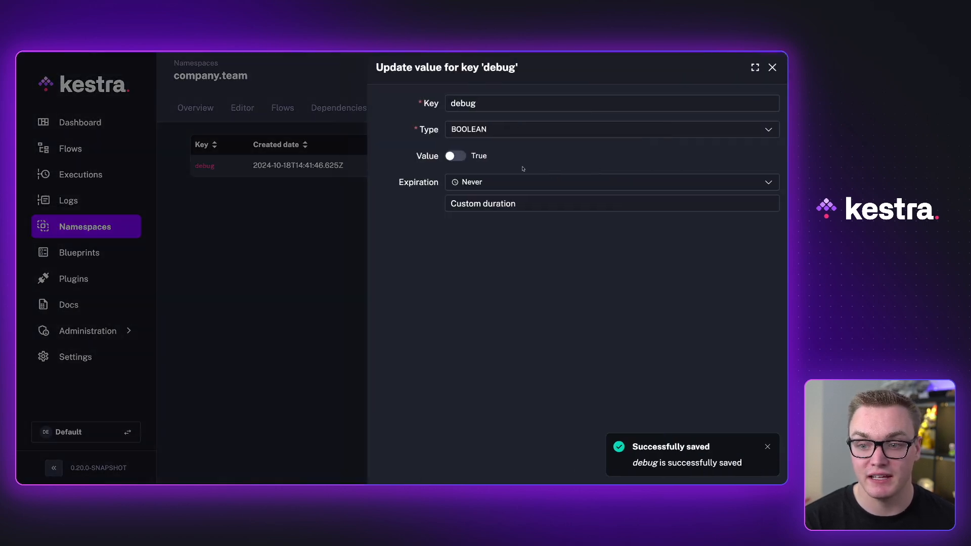
pyautogui.click(456, 156)
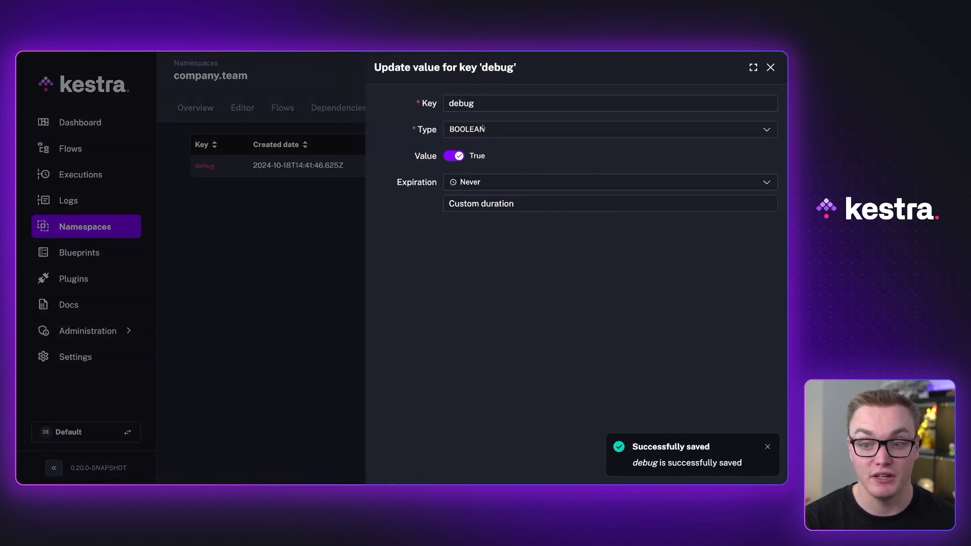
pyautogui.click(611, 130)
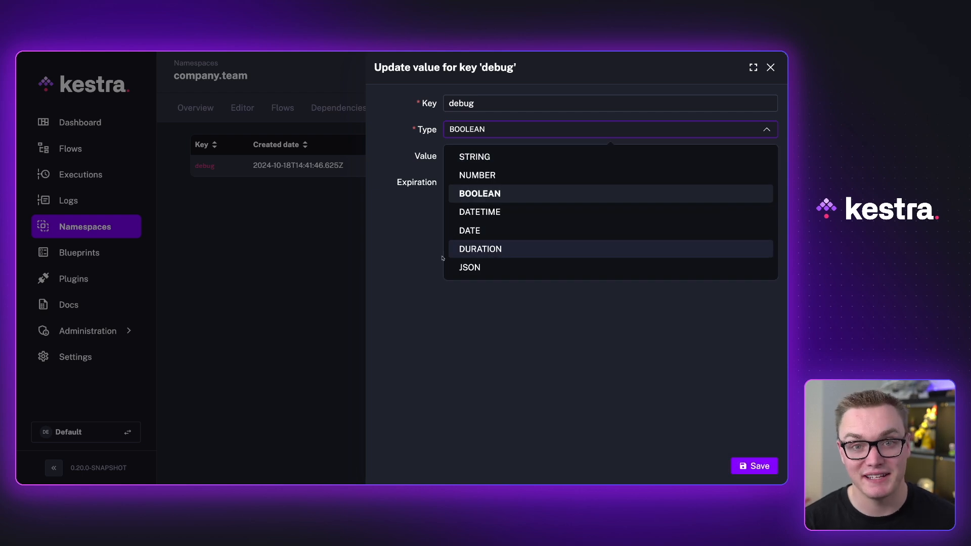
pyautogui.click(480, 193)
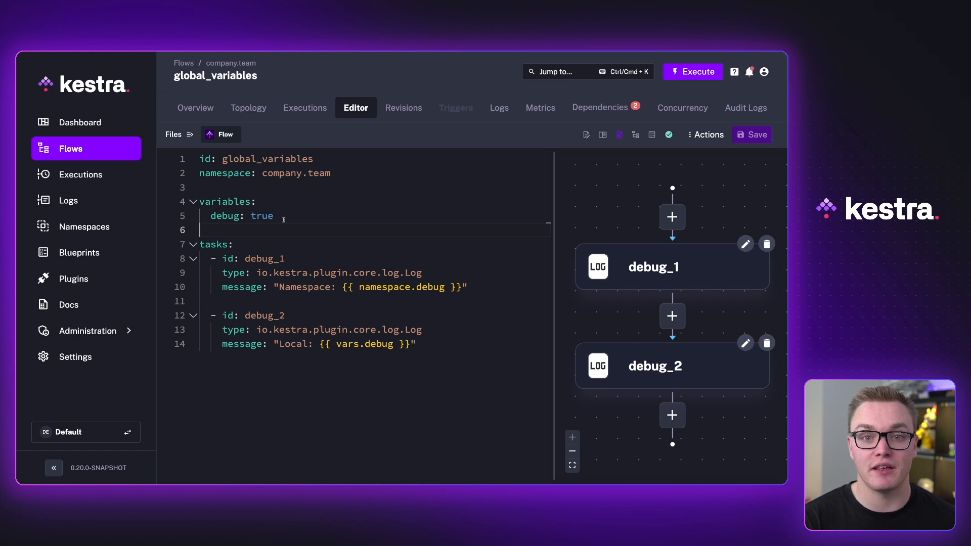
# Show the company.team namespace's Variables page, where debug is set to true
pyautogui.click(84, 227)
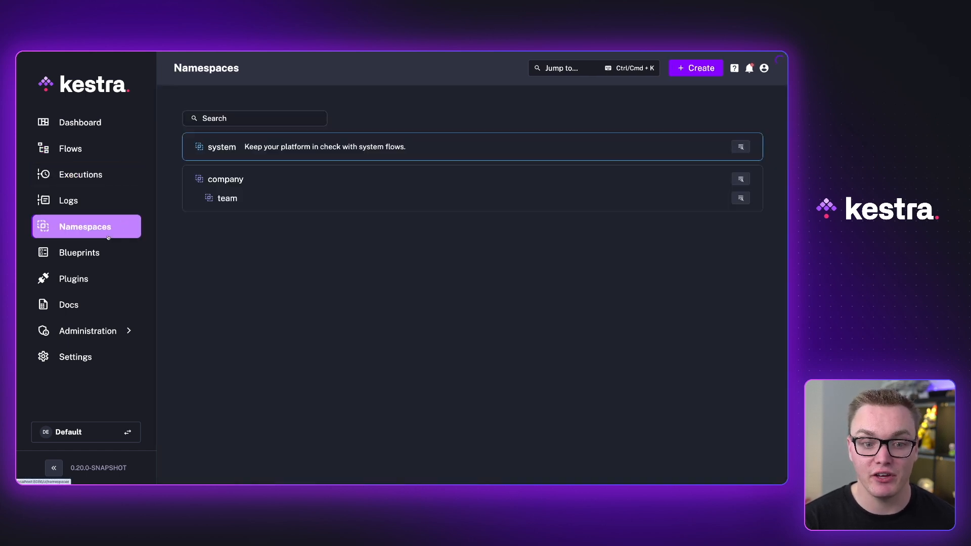
pyautogui.click(227, 198)
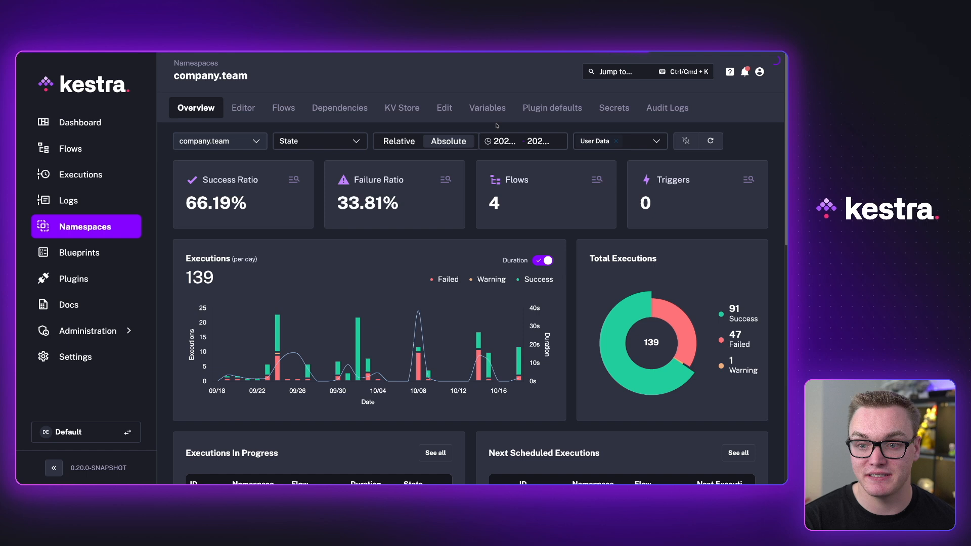
pyautogui.moveTo(491, 109)
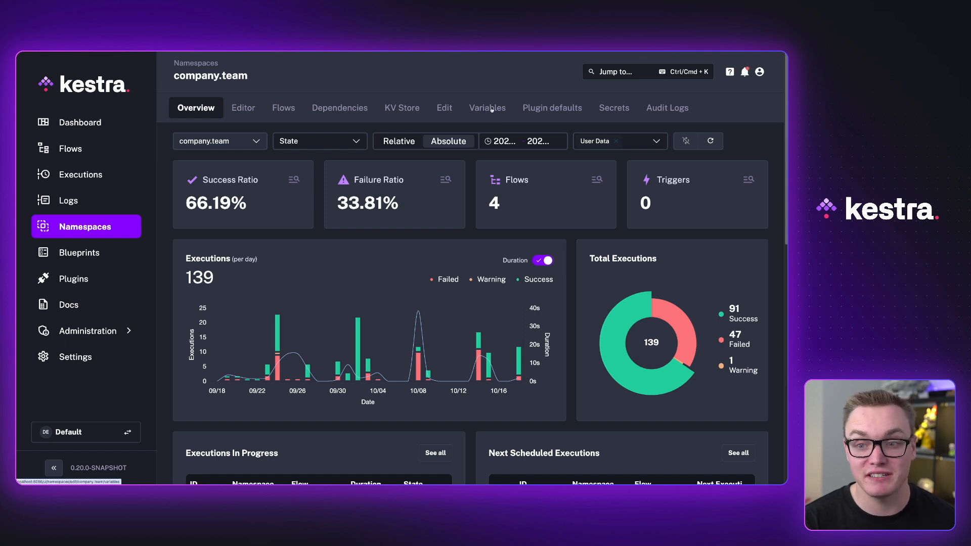
pyautogui.click(486, 107)
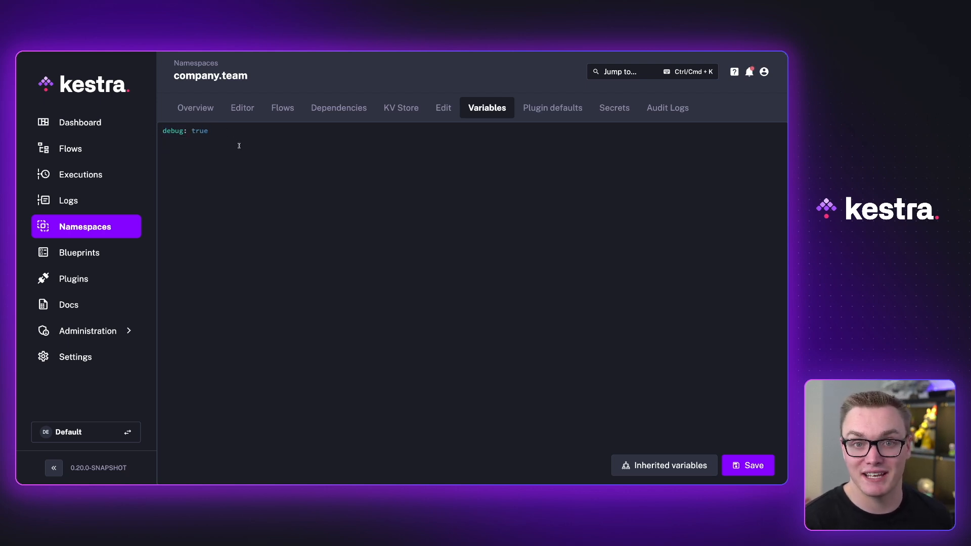
# Add hello: world and state: failed to the namespace variables, then list the namespace's flows
pyautogui.click(749, 465)
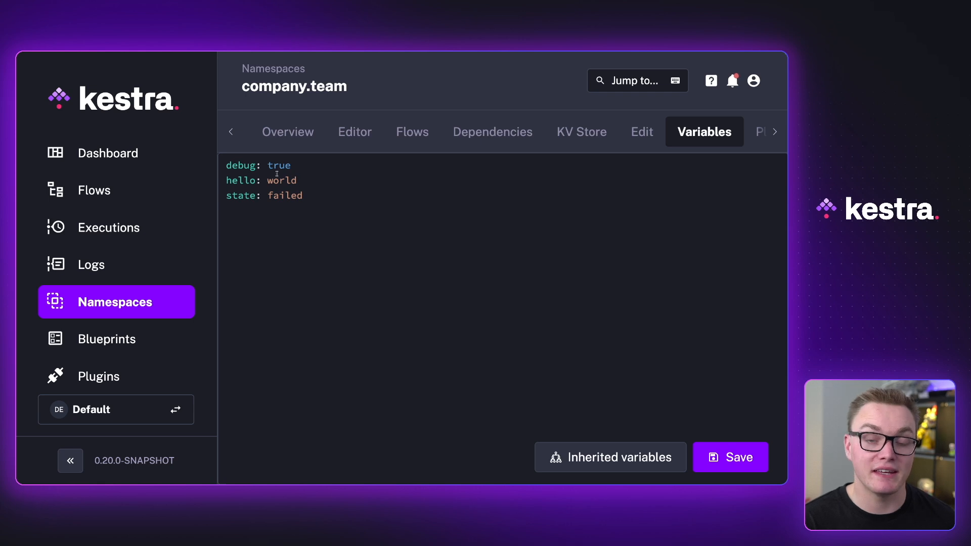
pyautogui.moveTo(601, 143)
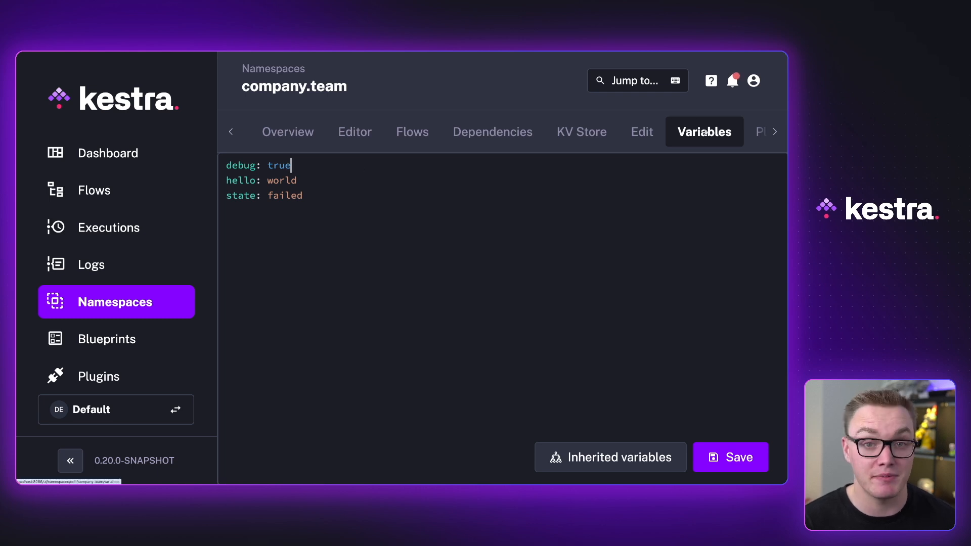
pyautogui.click(413, 132)
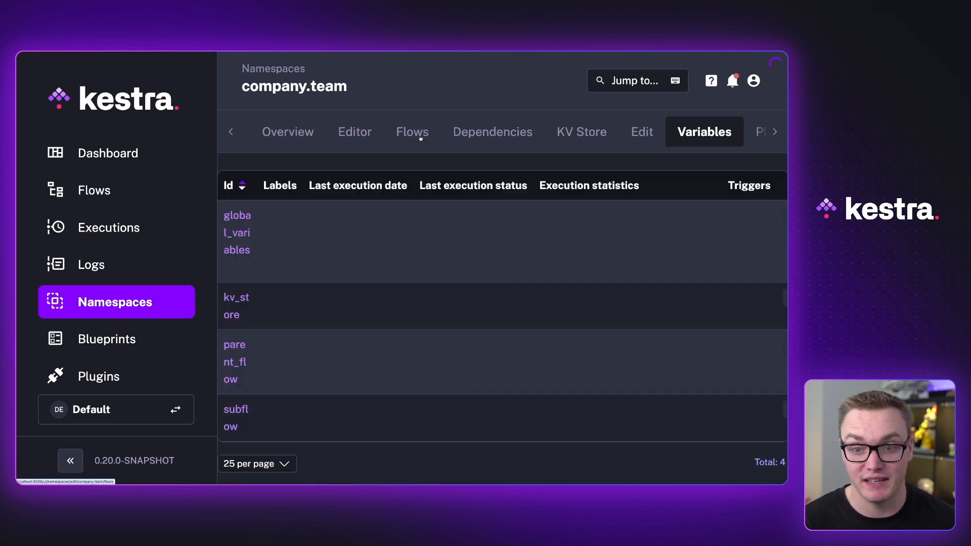
# Change global_variables' debug_1 message to {{ namespace.hello }} and save the flow
pyautogui.click(413, 132)
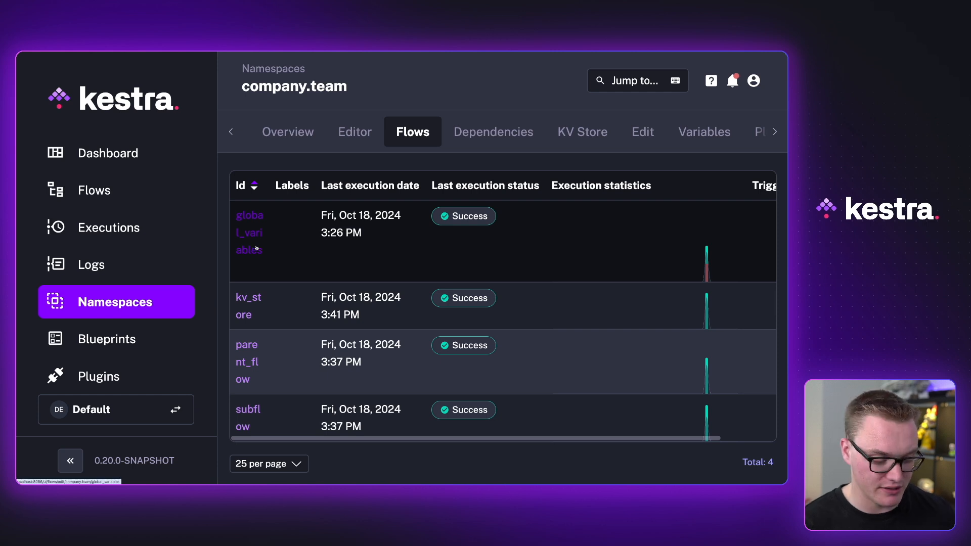
pyautogui.click(249, 232)
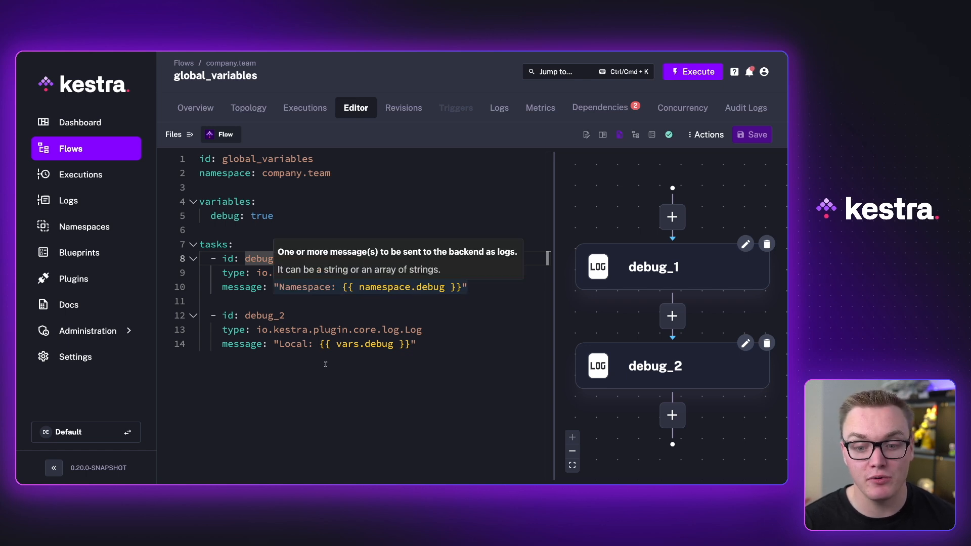
pyautogui.moveTo(332, 360)
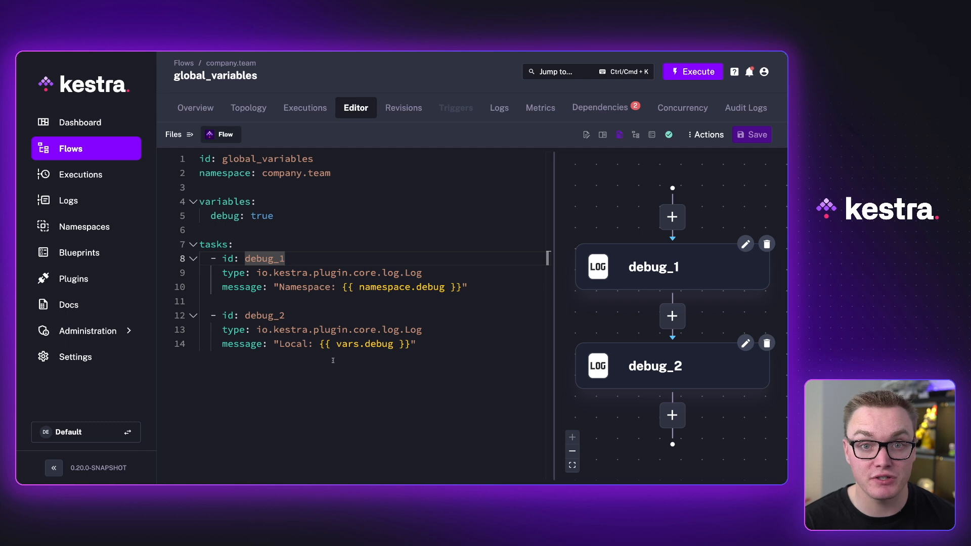
pyautogui.moveTo(675, 75)
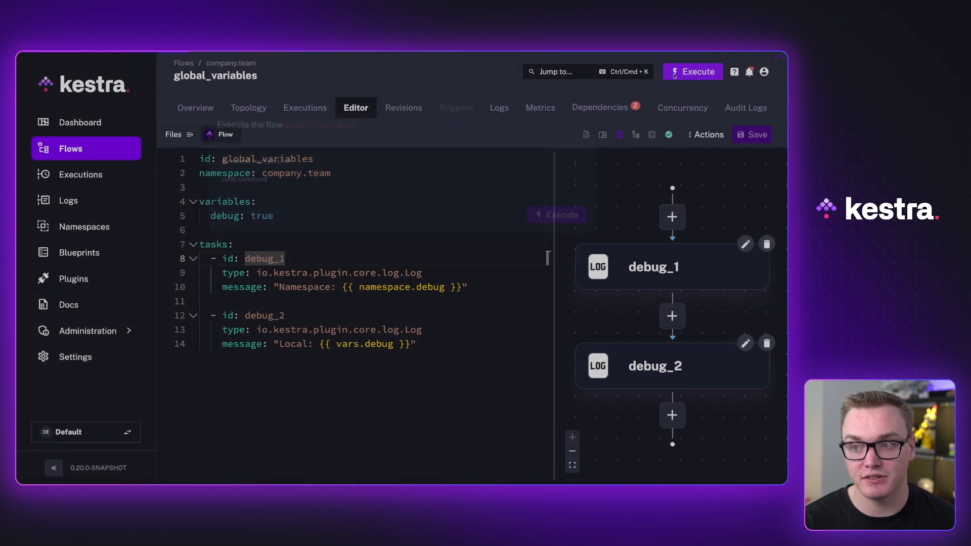
pyautogui.click(693, 71)
pyautogui.write('hello')
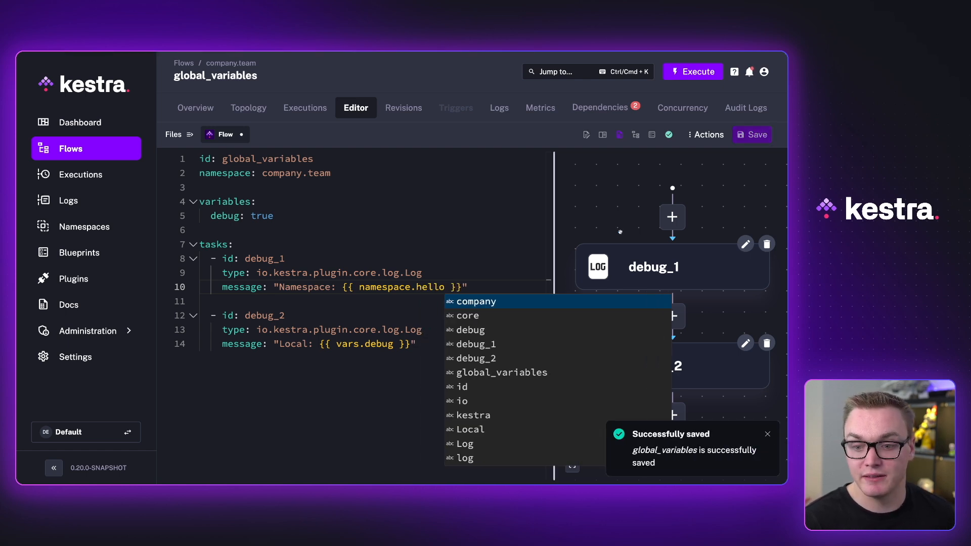
# Run the flow logging 'Namespace: world', switch the message to {{ namespace.state }}, save and run again
pyautogui.click(693, 71)
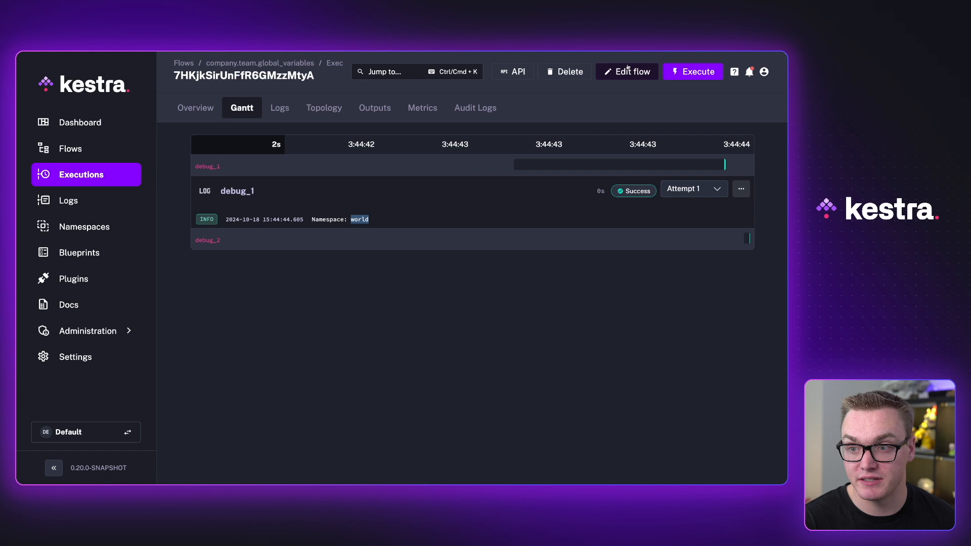
pyautogui.click(628, 71)
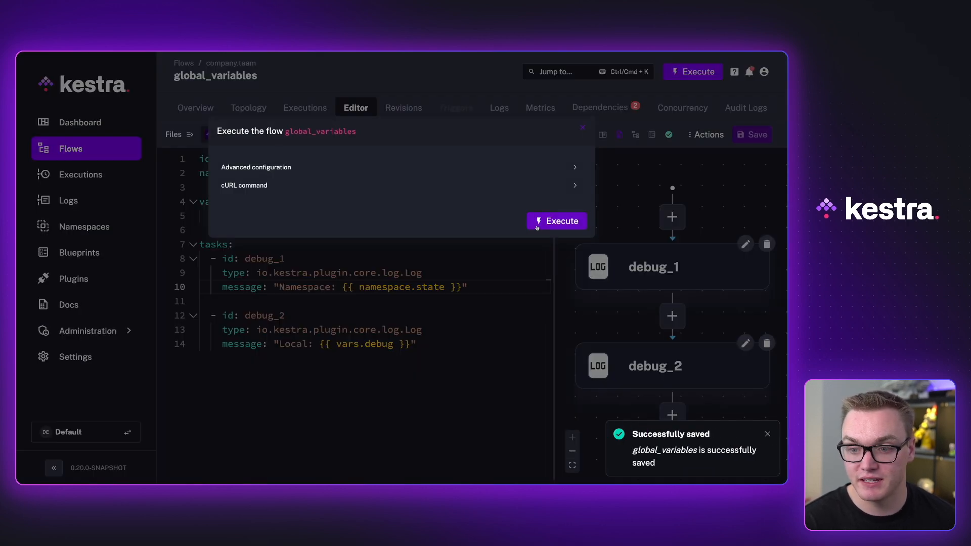
pyautogui.click(557, 221)
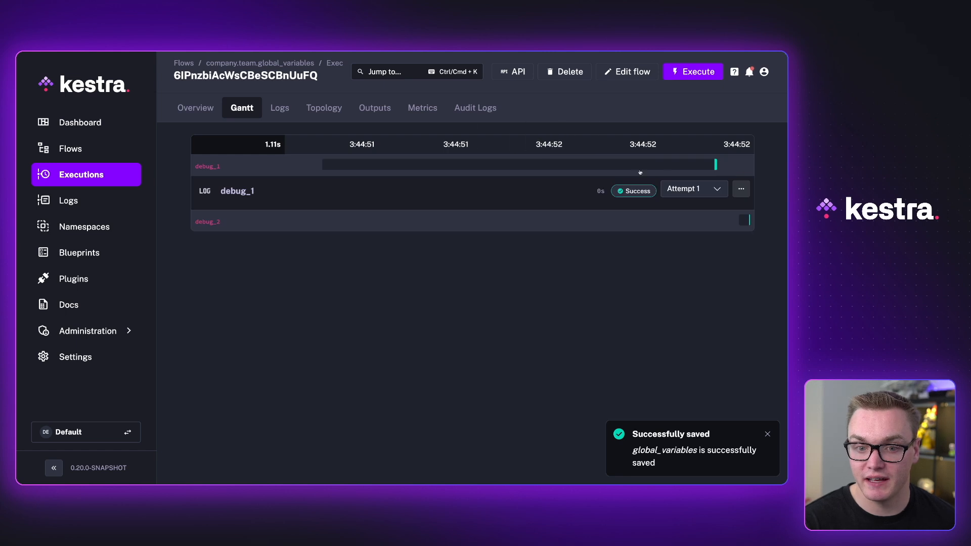